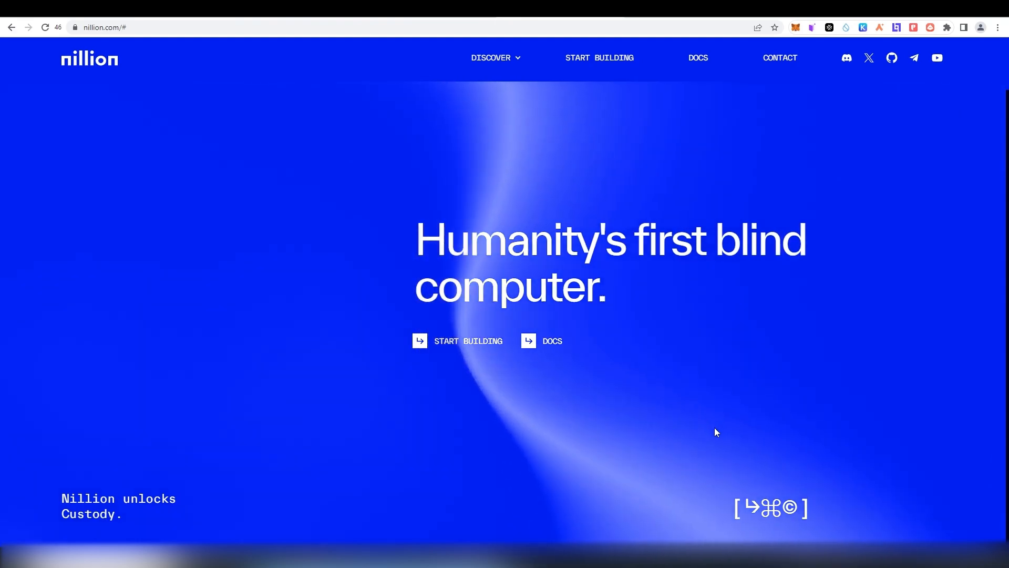
Step: Scroll the Nillion homepage down through its decentralization and AI/DePIN sections to How it works
scroll("down", 3)
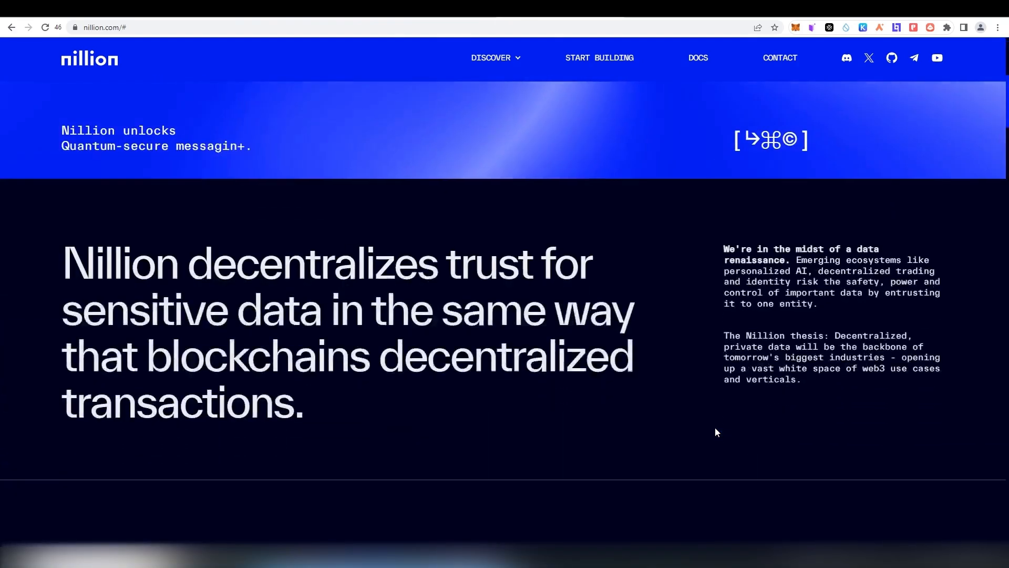
scroll("down", 3)
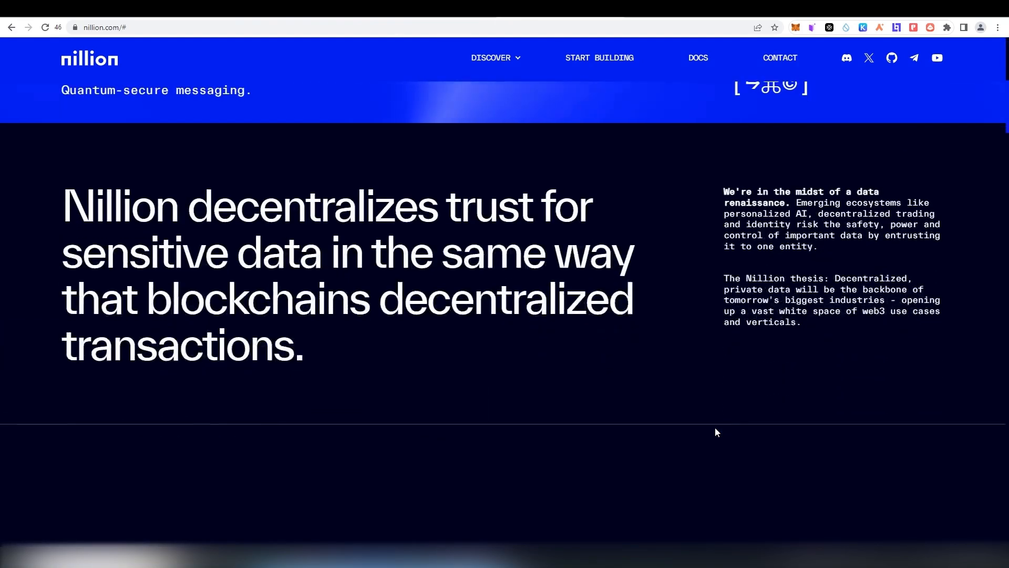
scroll("down", 3)
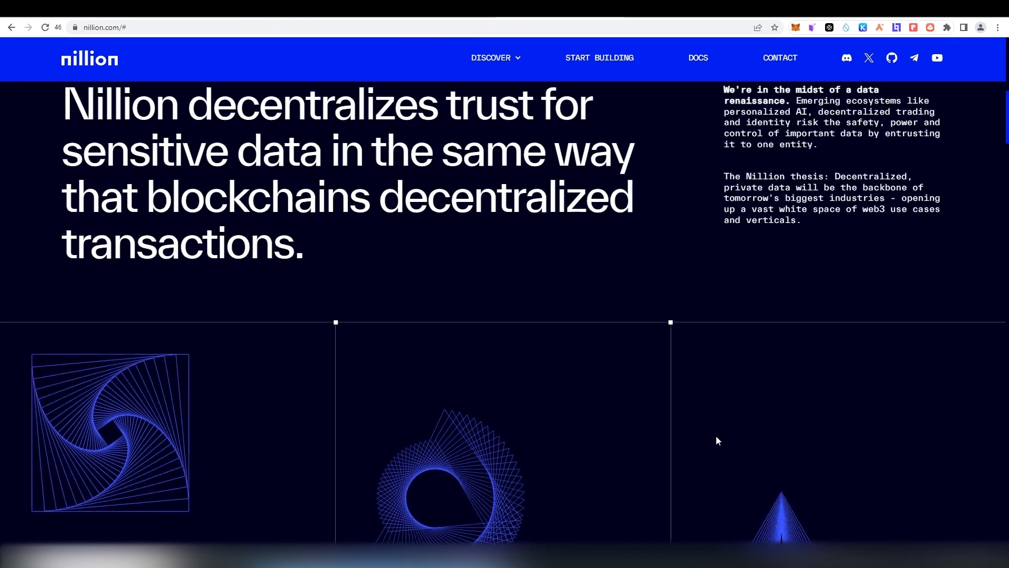
scroll("down", 3)
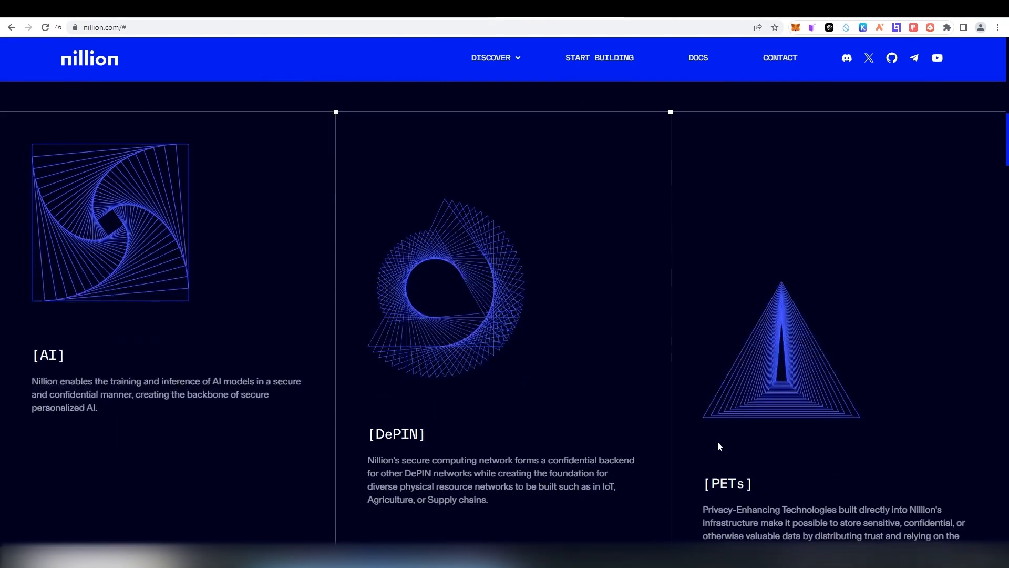
scroll("down", 3)
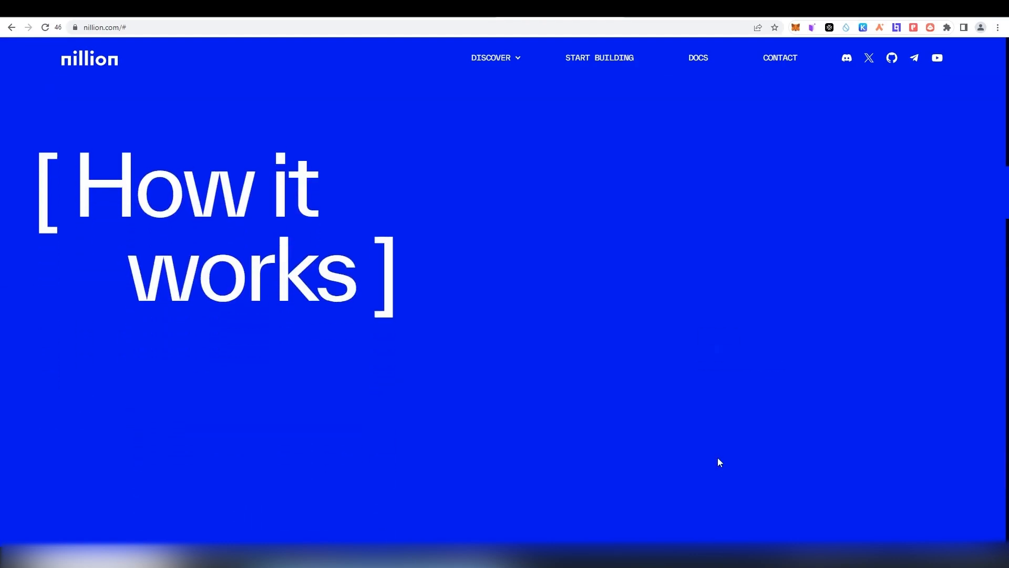
scroll("down", 3)
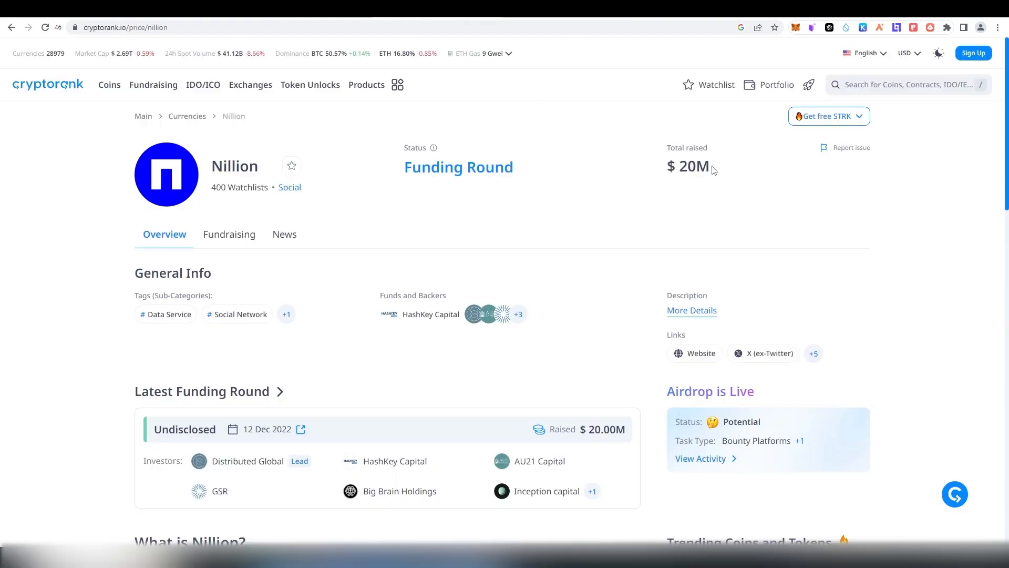
mouse_move(582, 297)
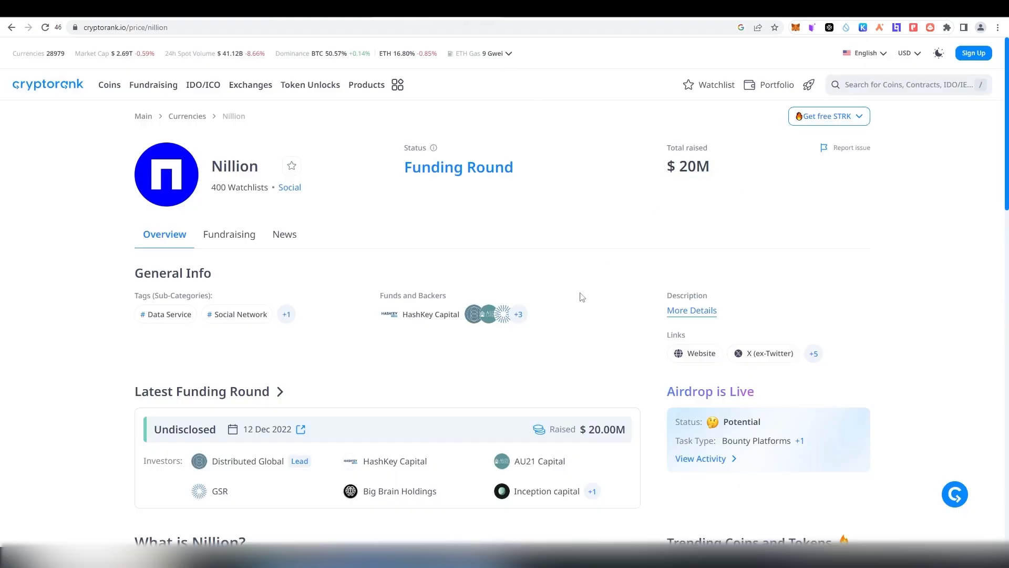
scroll("down", 3)
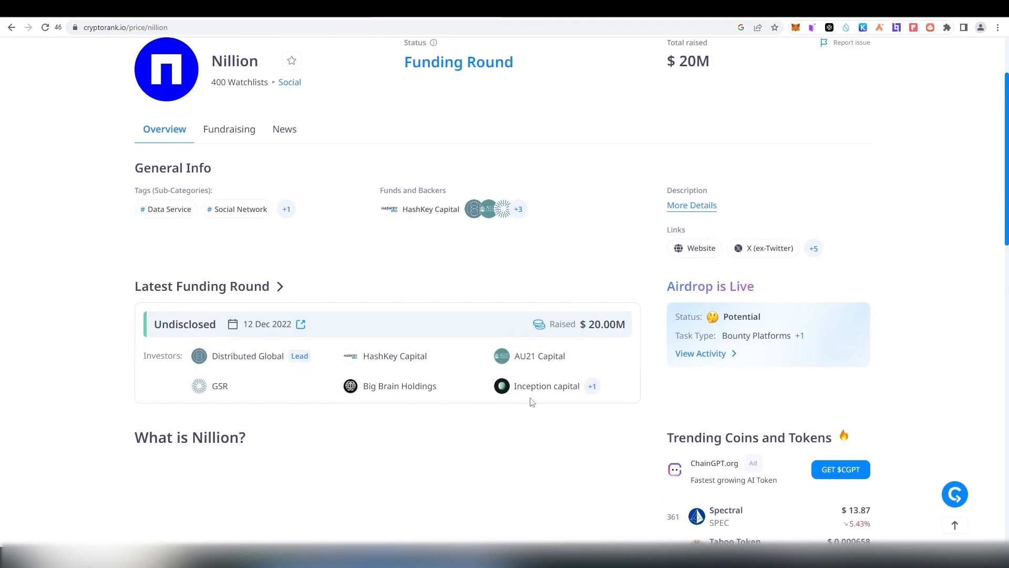
scroll("down", 3)
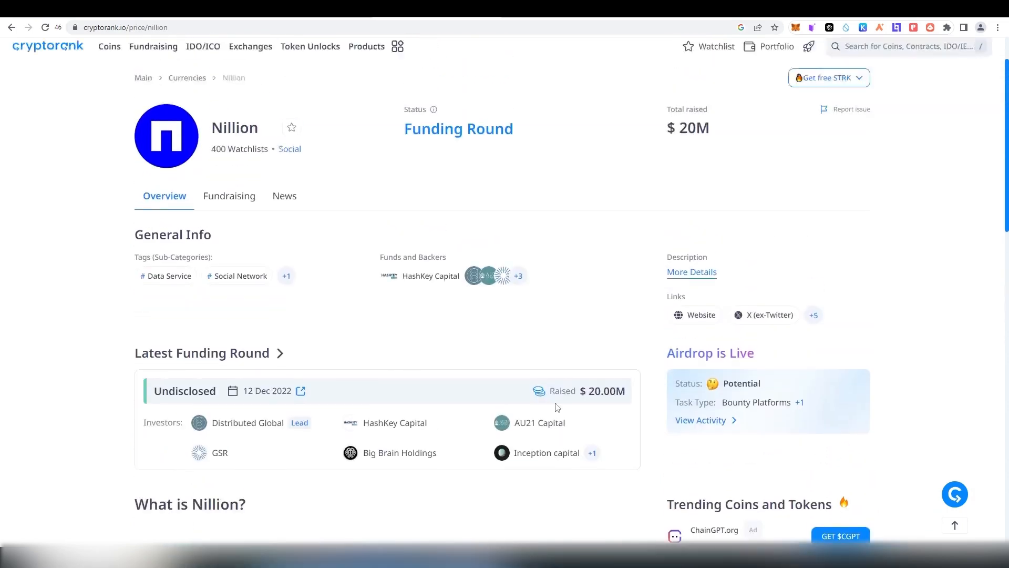
Step: Reach the blog via Discover and locate the Coordination Layer Testnet Launch post
left_click(700, 315)
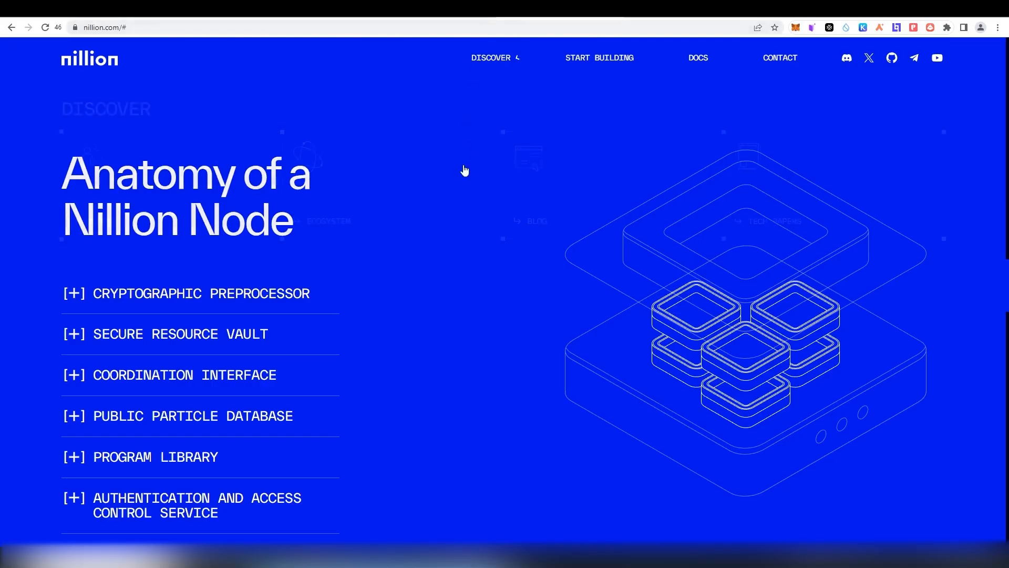
left_click(492, 57)
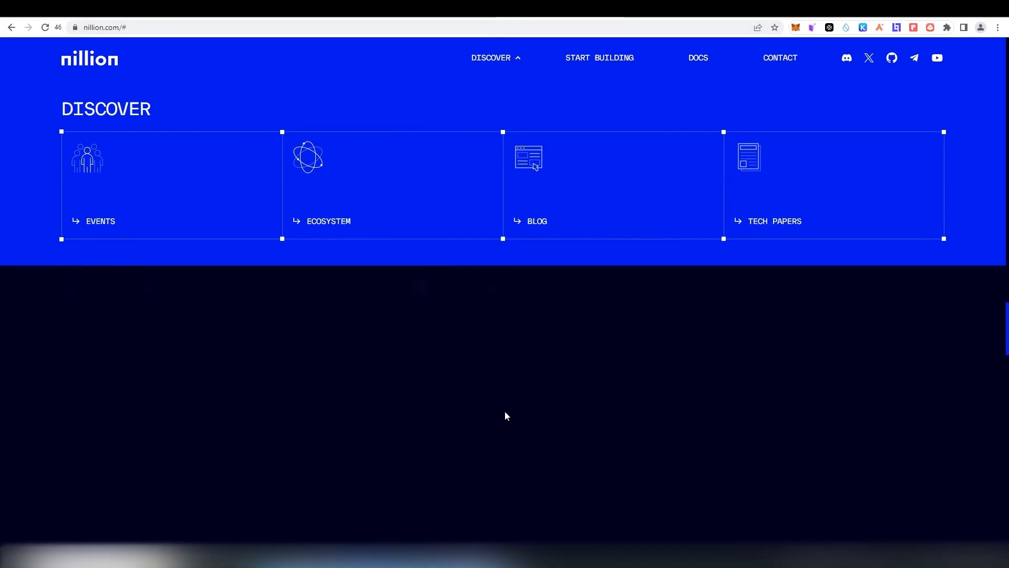
scroll("down", 3)
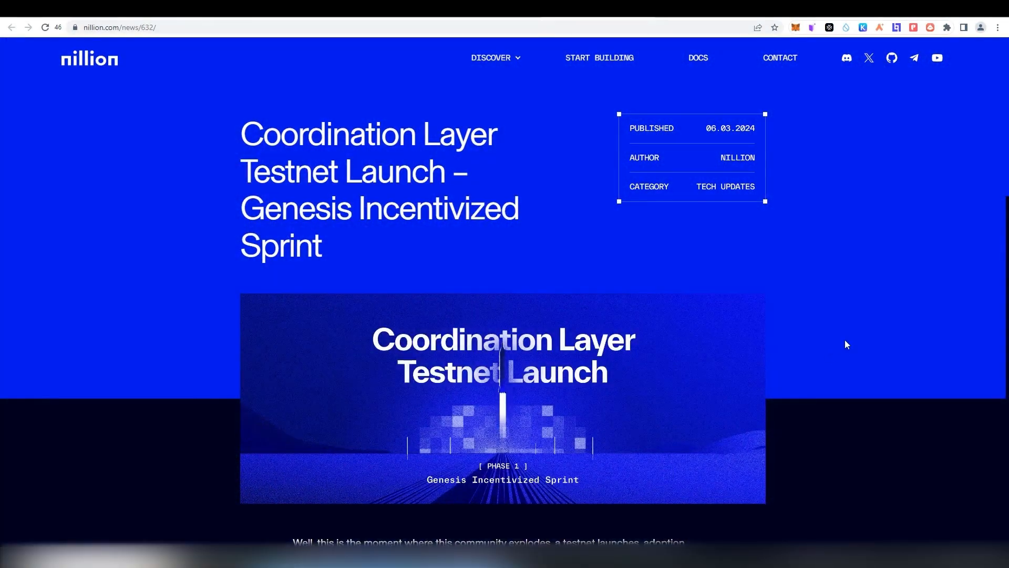
Step: Read down the testnet launch post to its Phase 1 task list
scroll("down", 3)
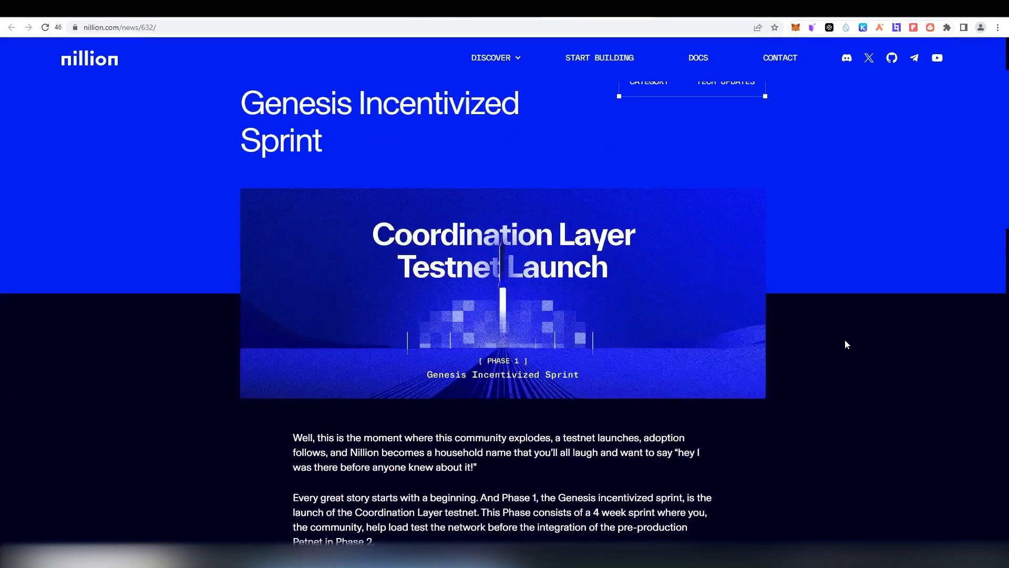
mouse_move(653, 379)
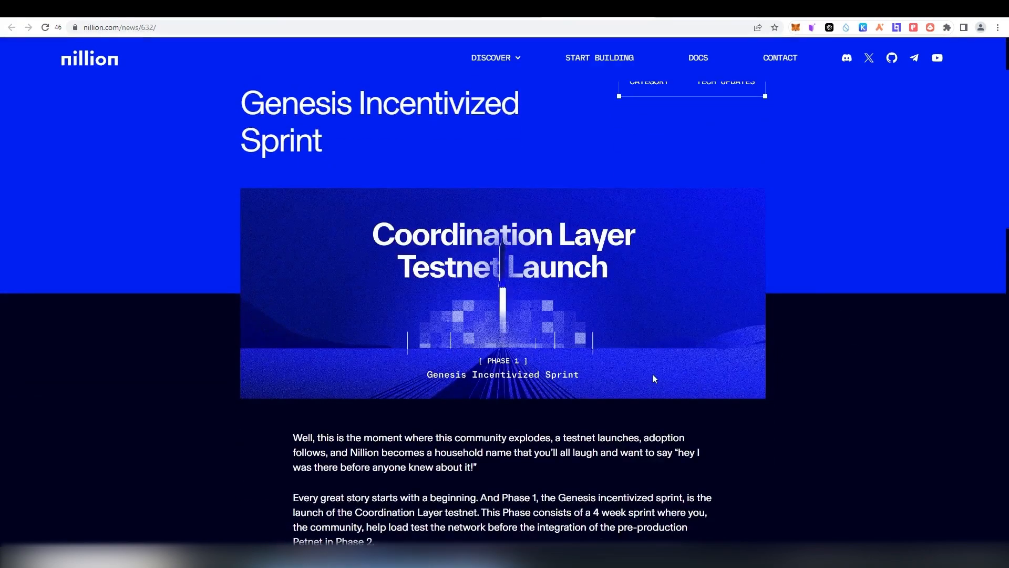
scroll("down", 3)
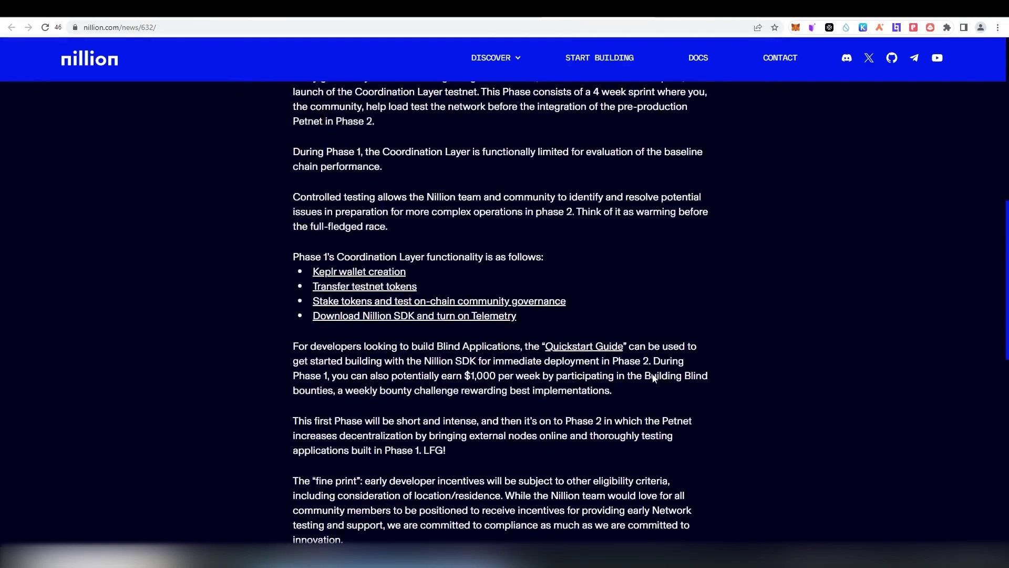
scroll("down", 3)
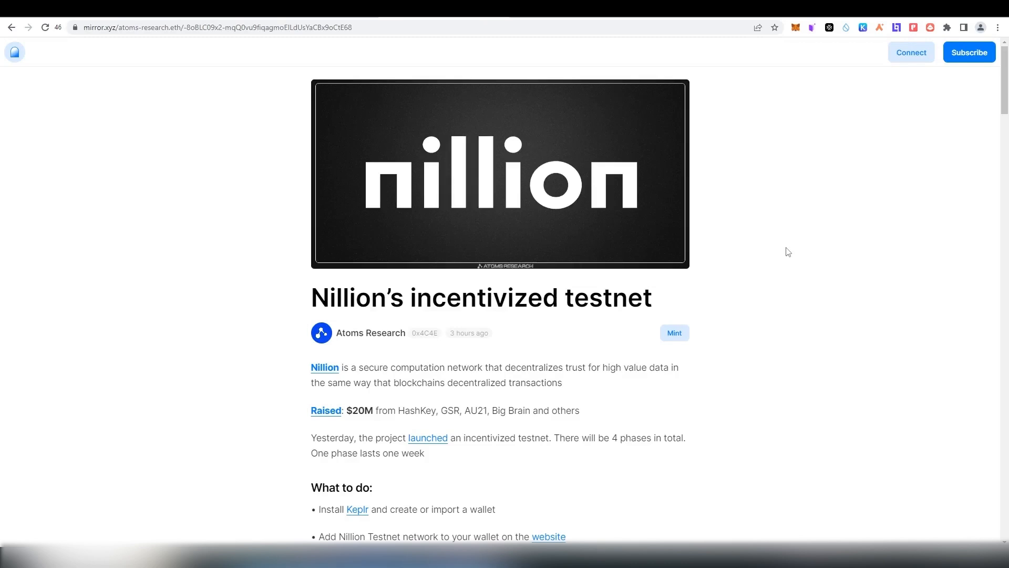
mouse_move(775, 232)
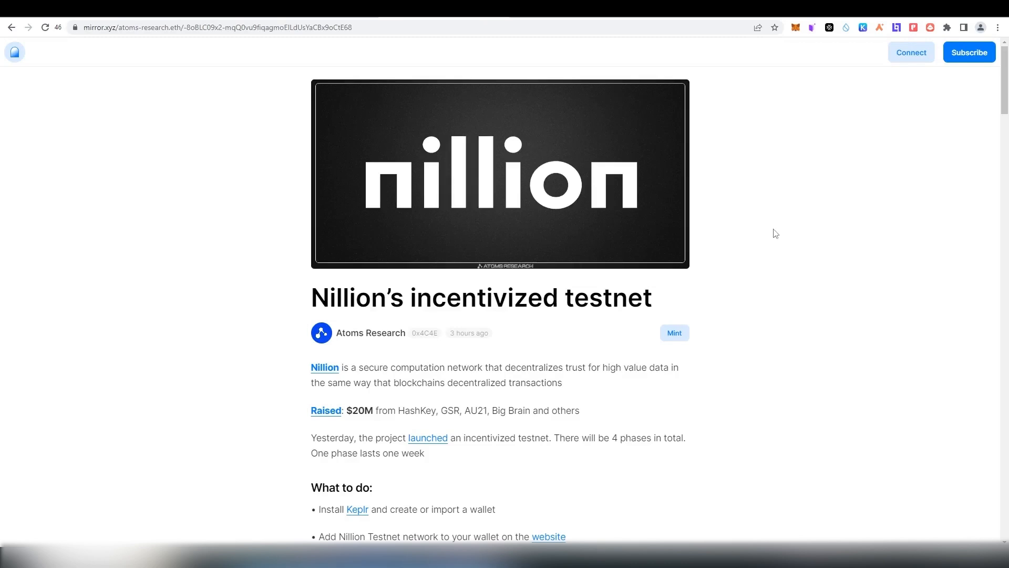
Step: Scroll the Mirror guide down to its 'What to do' steps
scroll("down", 3)
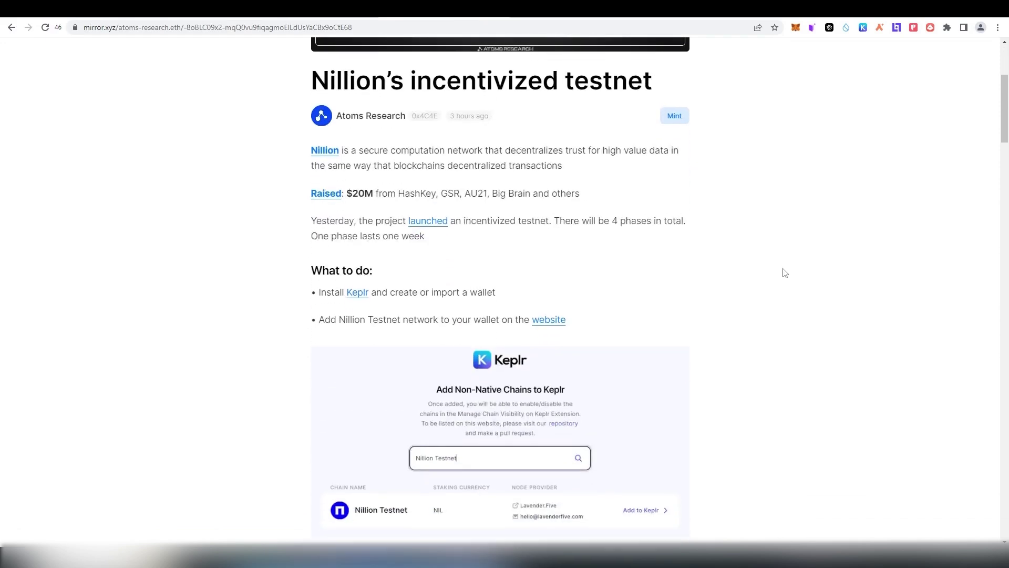
scroll("down", 3)
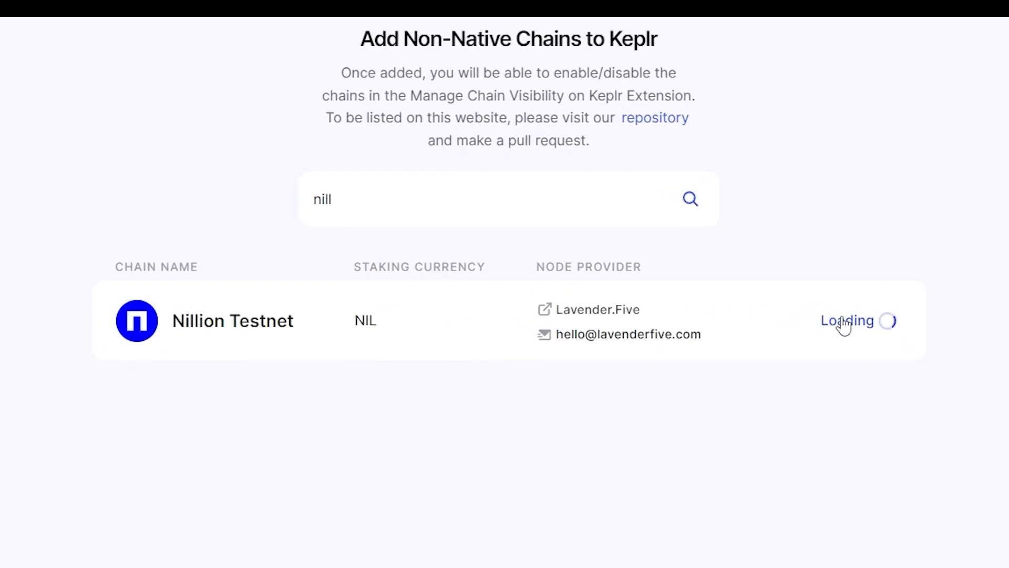
Step: Add the Nillion Testnet chain to Keplr and approve it in the wallet
left_click(847, 321)
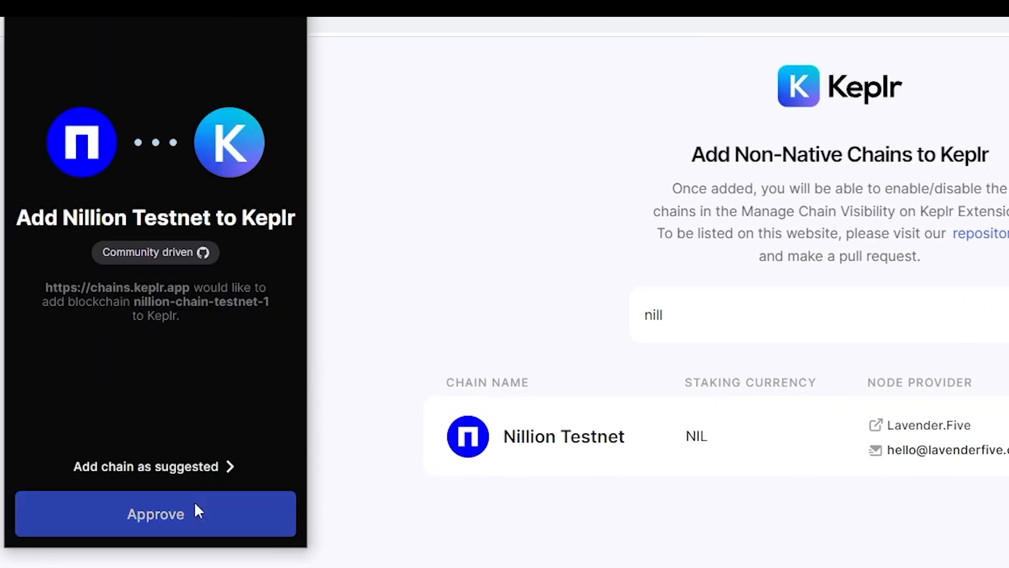
left_click(156, 515)
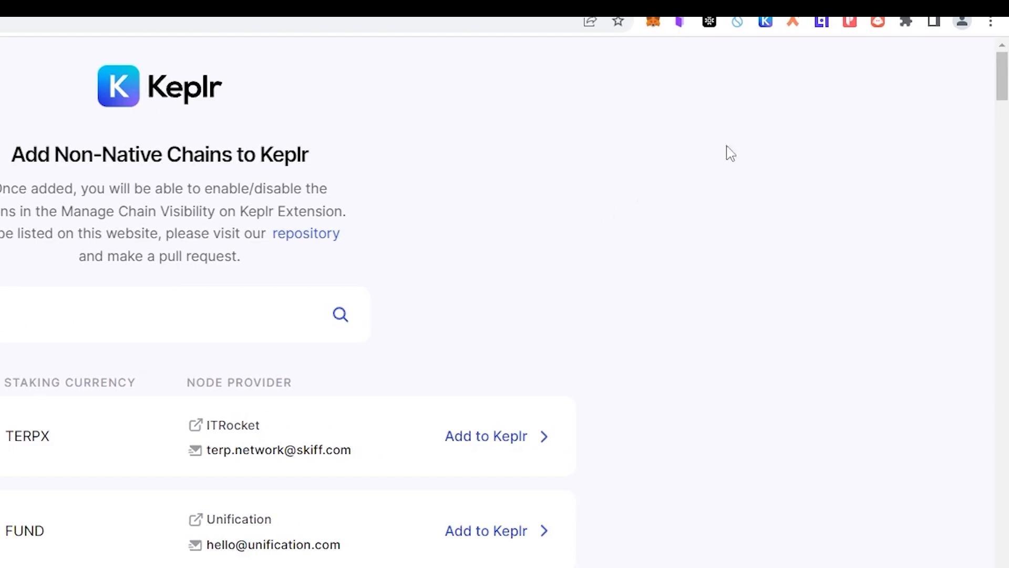
left_click(765, 21)
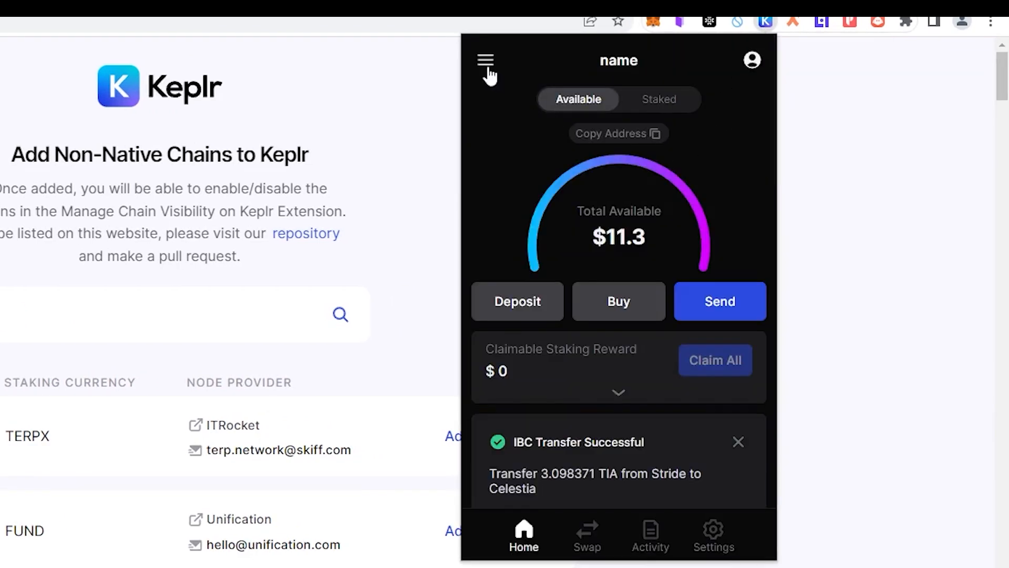
Step: Enable Nillion Testnet in Manage Chain Visibility by searching 'ni' and ticking it
left_click(488, 60)
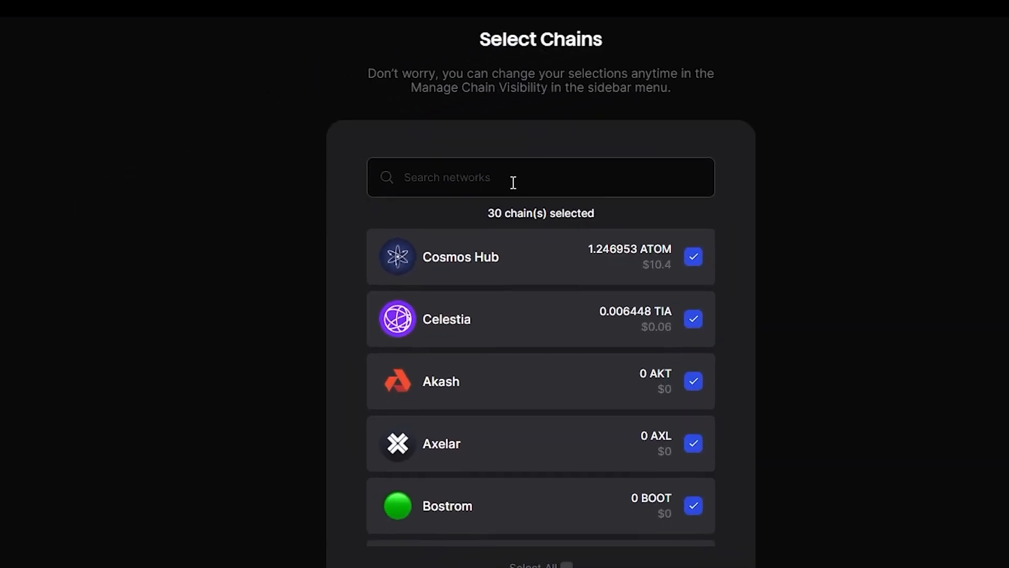
type("ni")
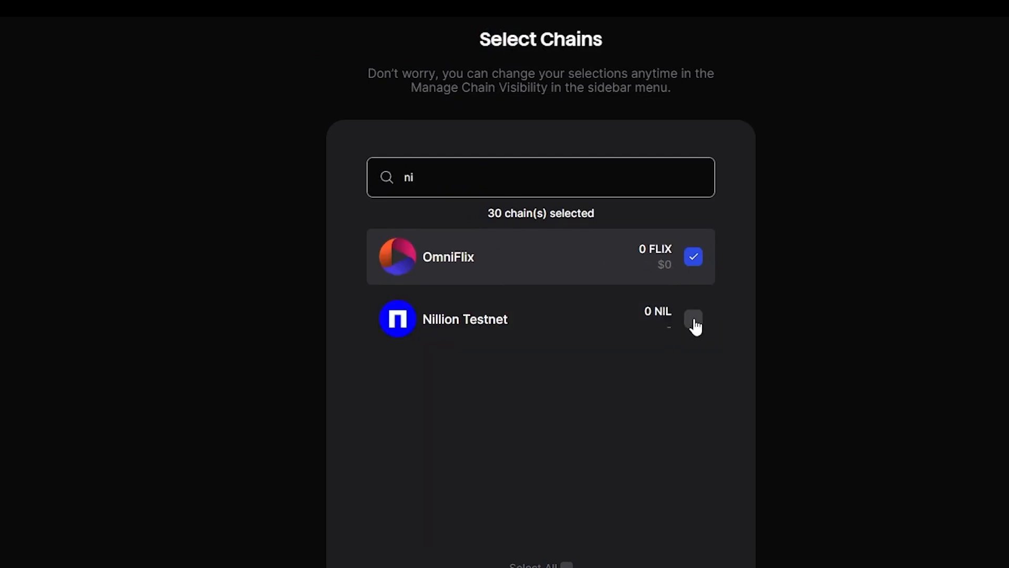
left_click(694, 320)
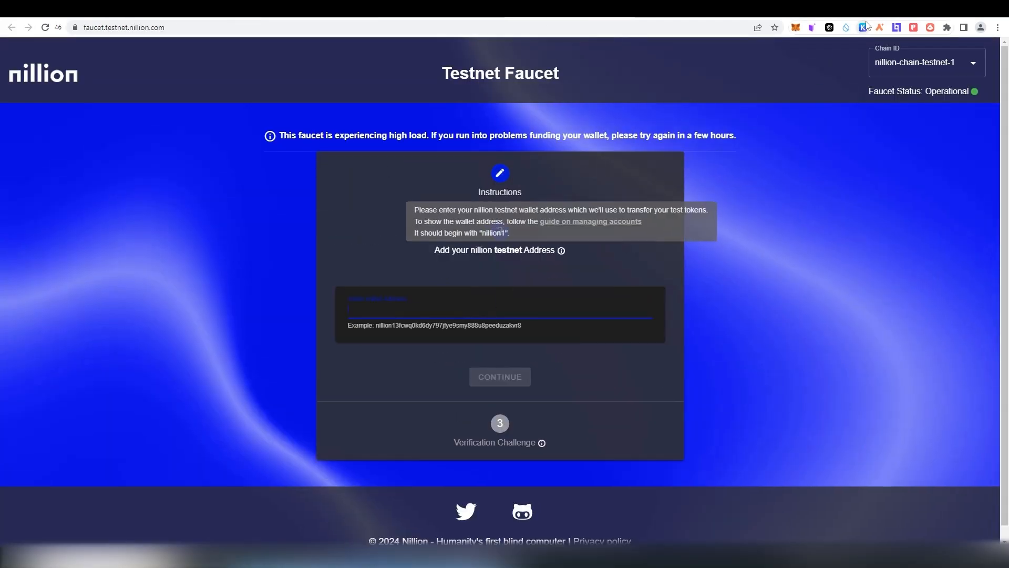
Step: Submit the wallet address, pass the reCAPTCHA motorcycle check and request faucet NIL
left_click(862, 27)
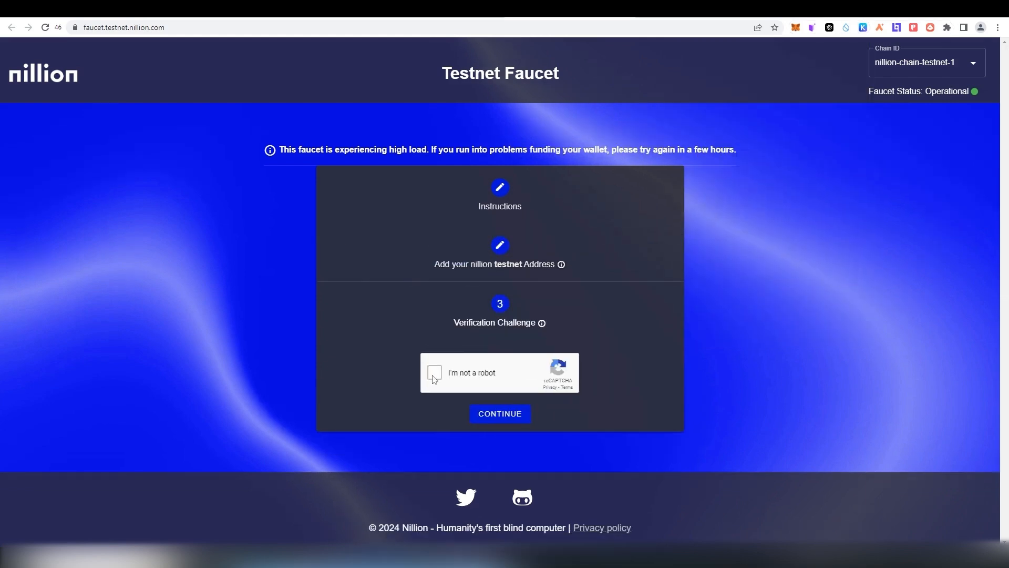
left_click(435, 372)
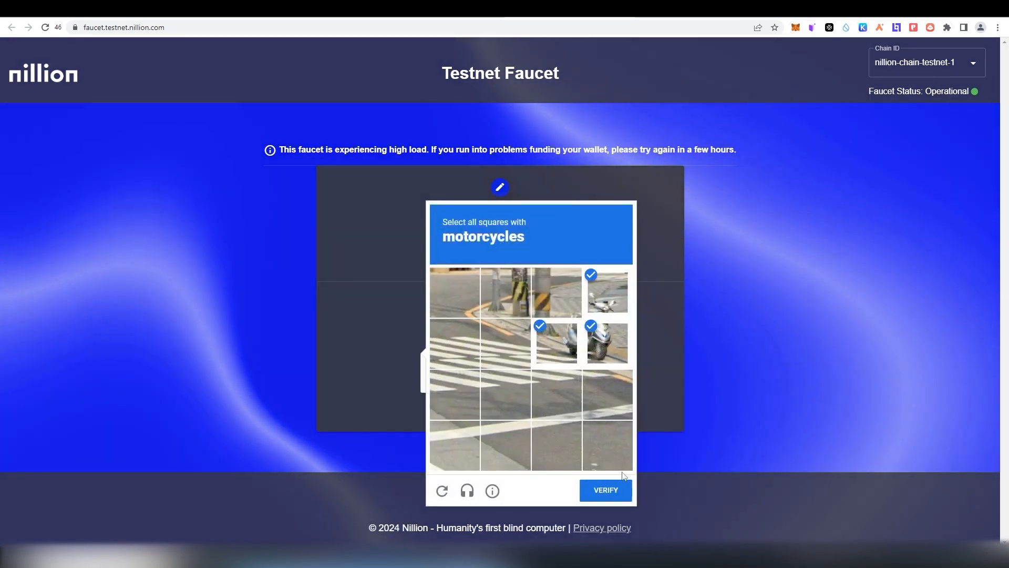
left_click(606, 490)
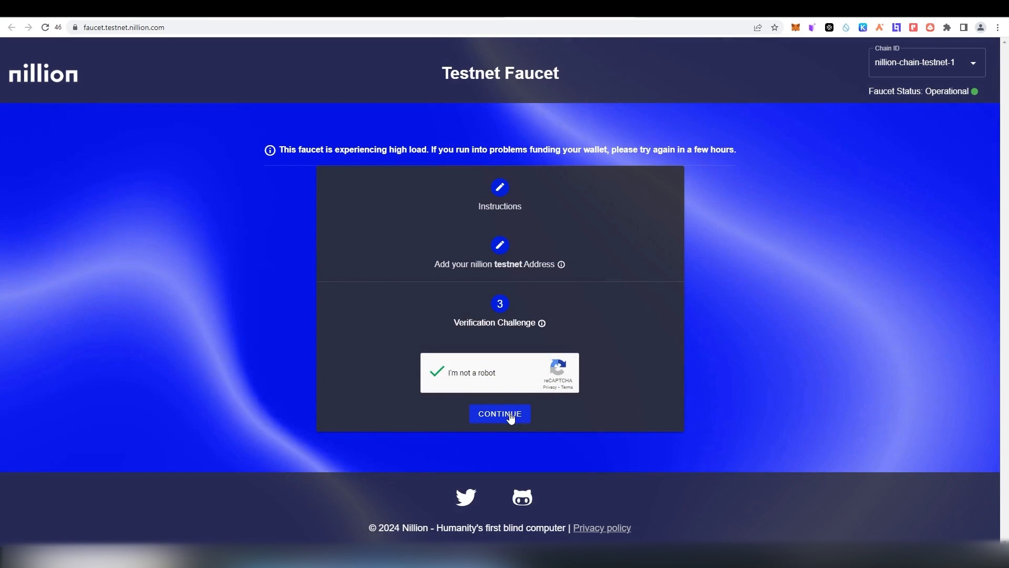
left_click(500, 415)
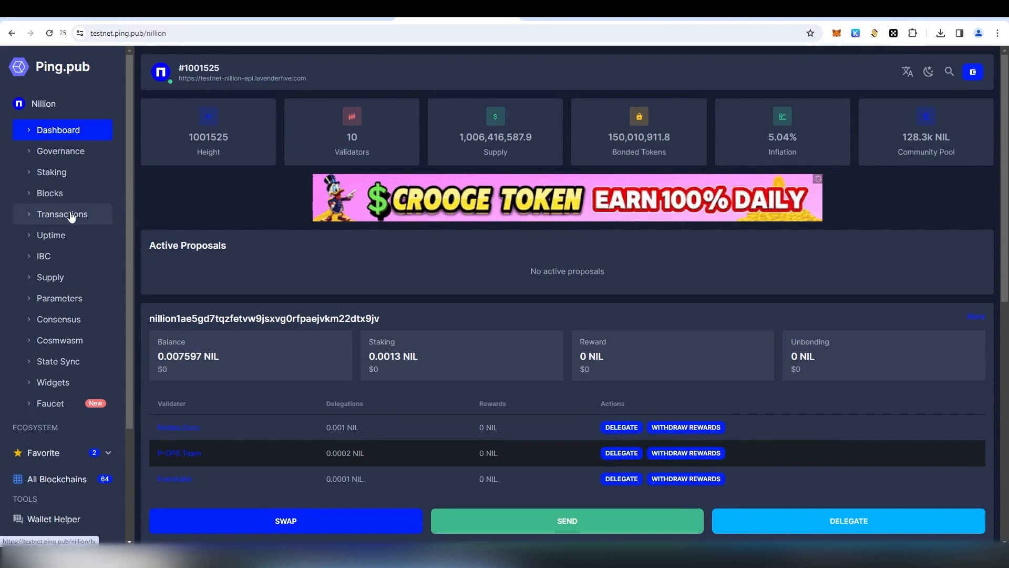
Step: View the chain's transactions list and a faucet transaction's details on Ping.pub
left_click(62, 215)
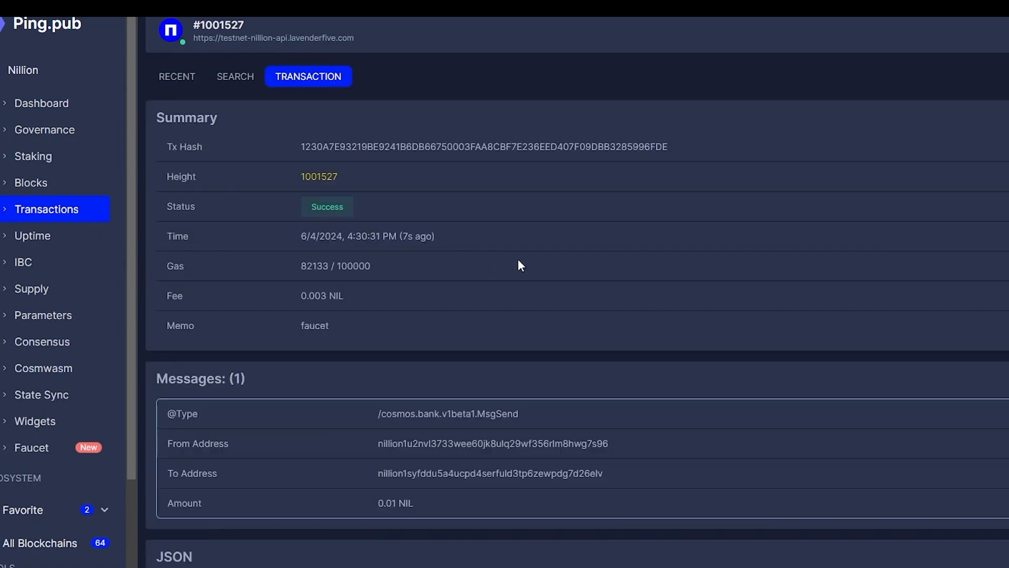
scroll("down", 3)
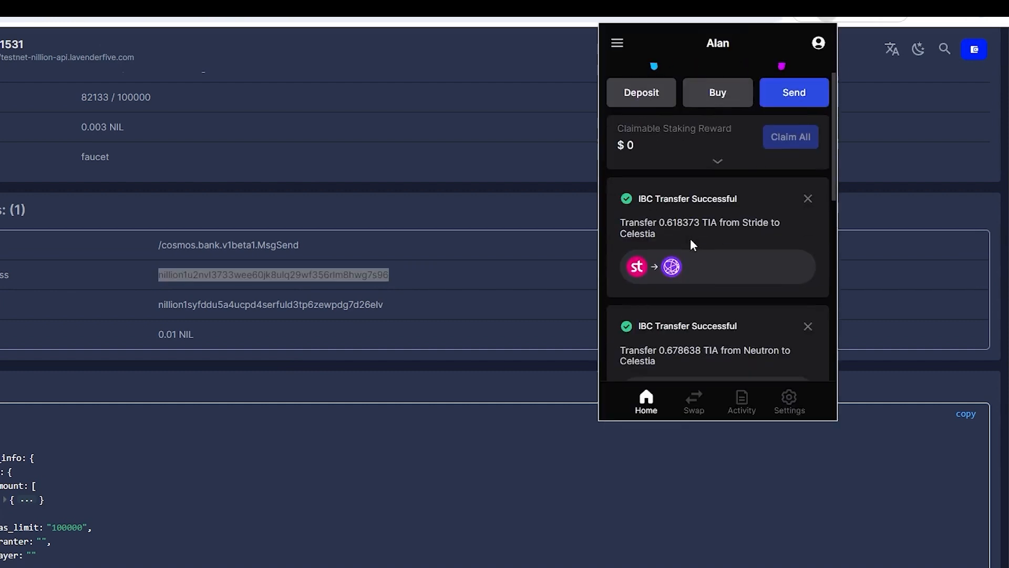
type("n")
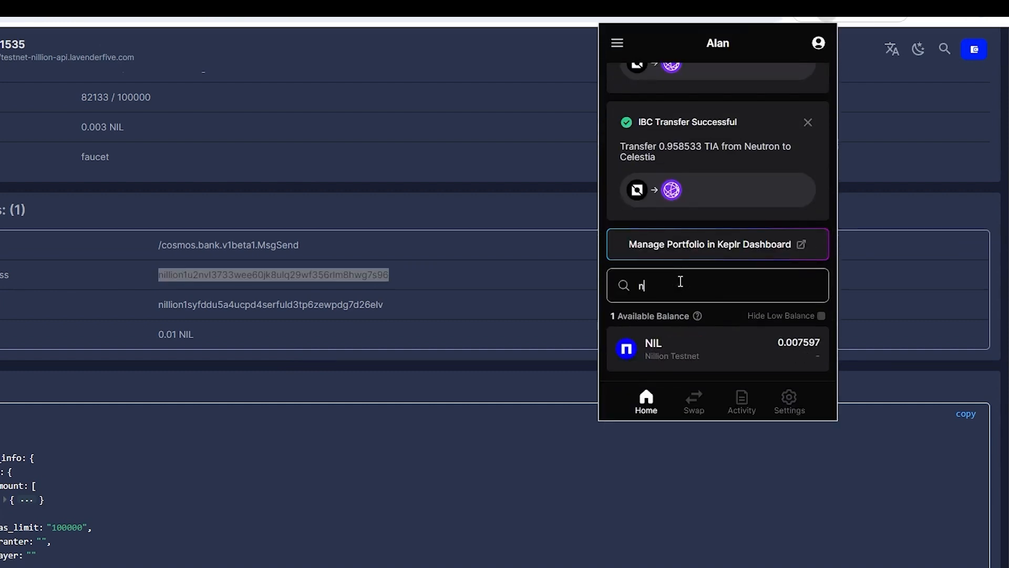
left_click(717, 350)
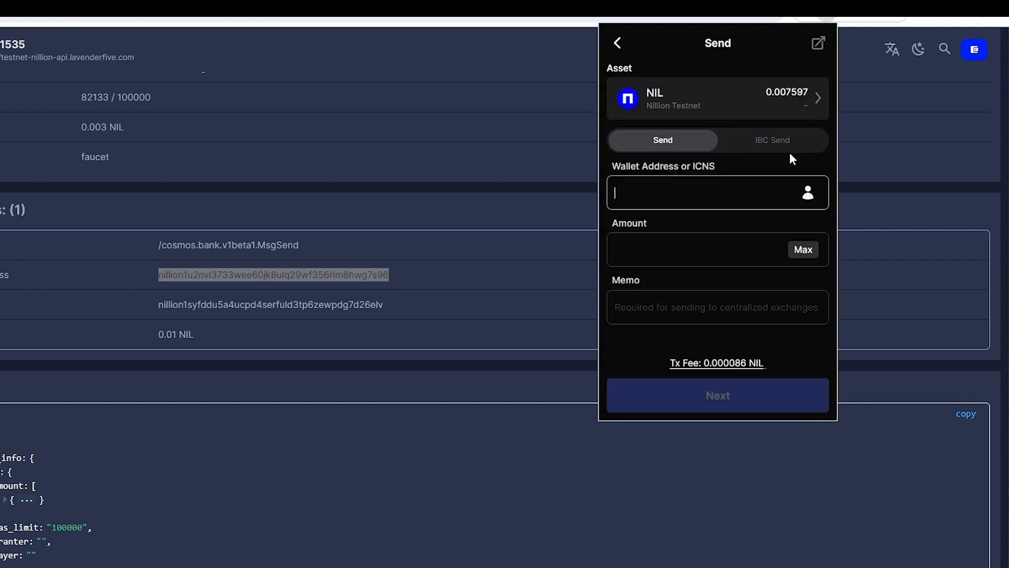
type("nillion1u2nvl3733wee60jk8ulq29wf356rlm8hwg7s96")
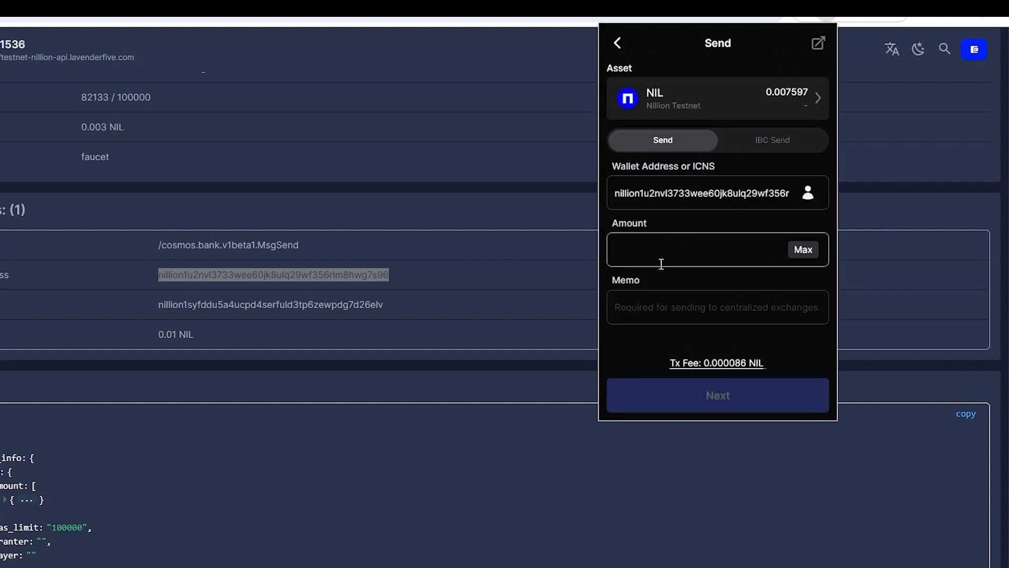
type("0.00001")
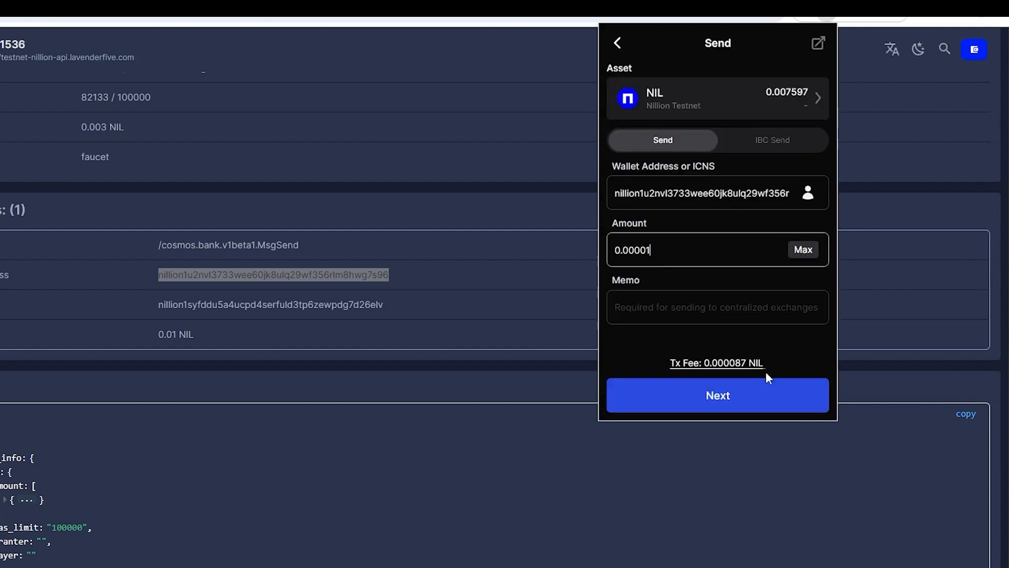
left_click(618, 43)
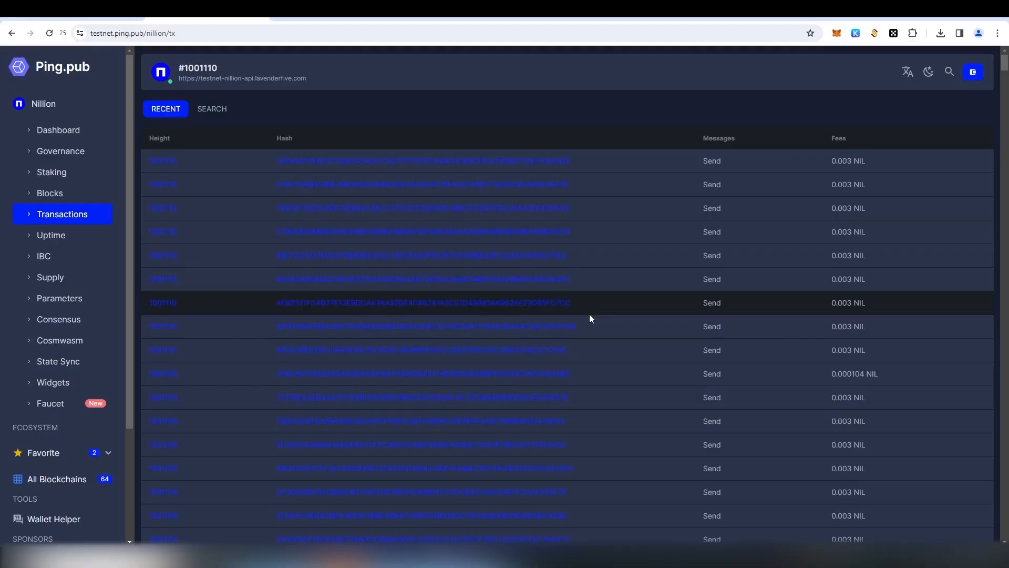
Step: Start a delegation from Ping.pub's active validator staking list
left_click(50, 173)
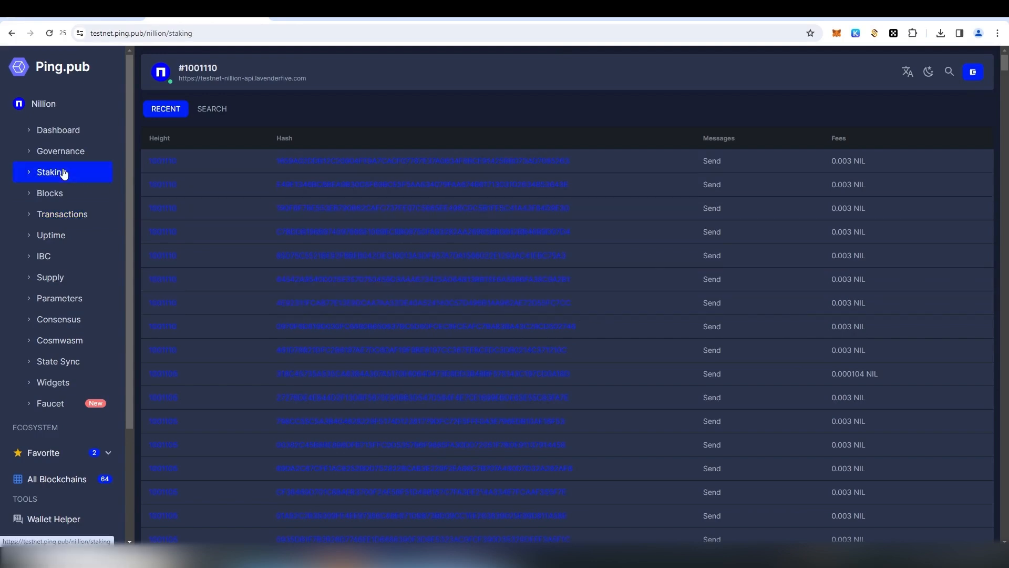
left_click(51, 172)
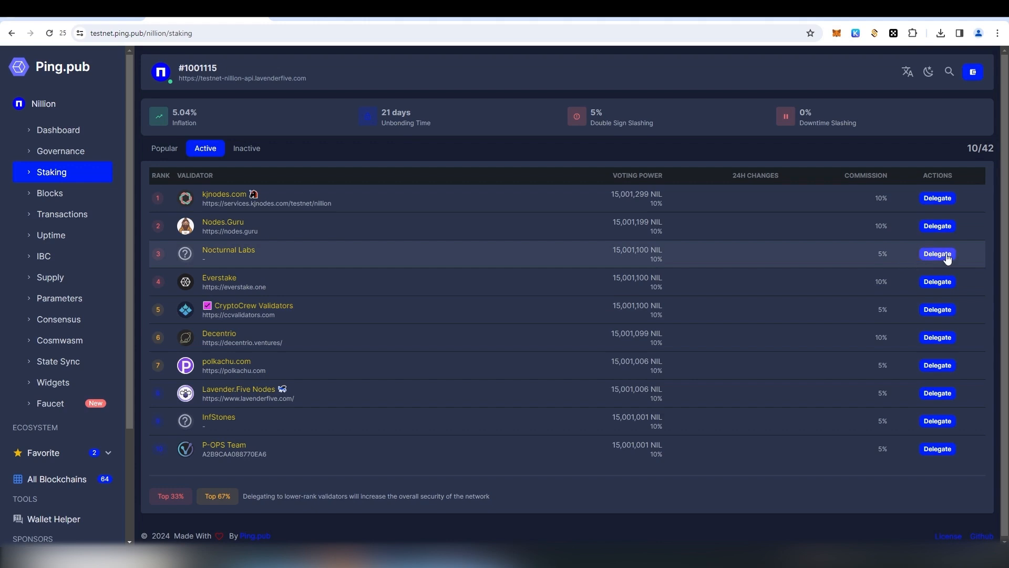
left_click(938, 253)
type("0.0001")
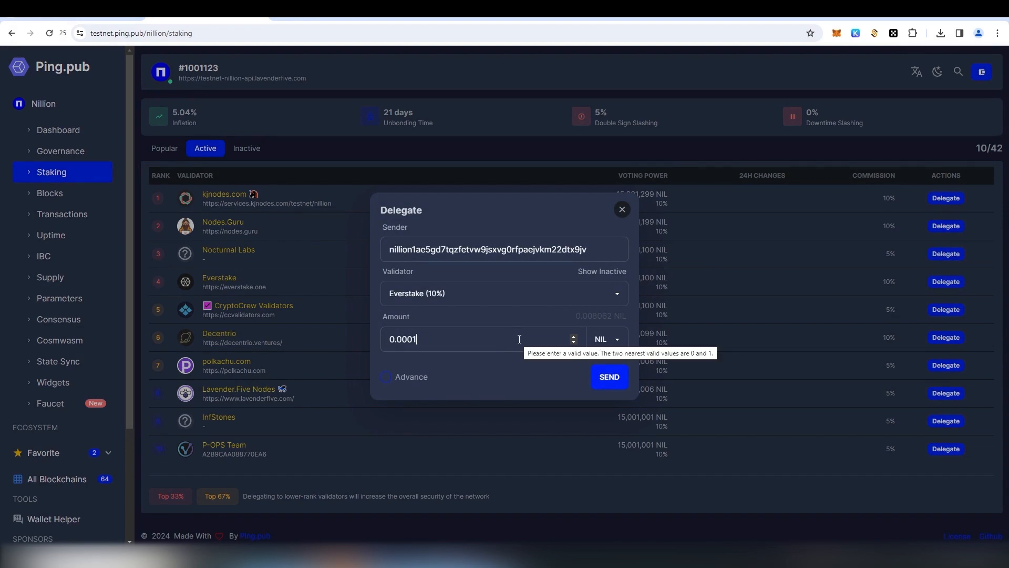
Step: Submit the 0.0001 NIL delegation to Everstake and approve it in Keplr
left_click(610, 376)
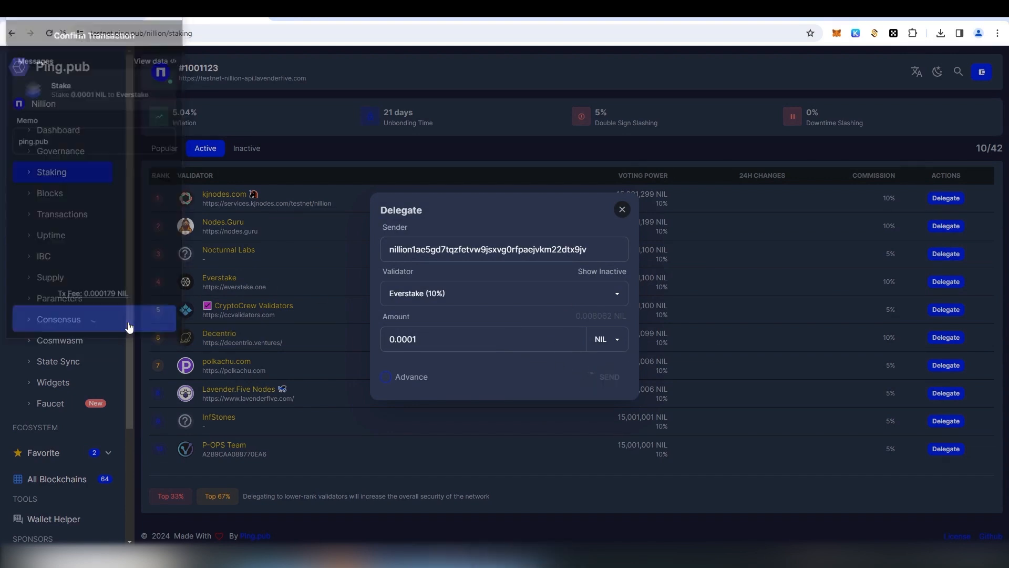
left_click(609, 376)
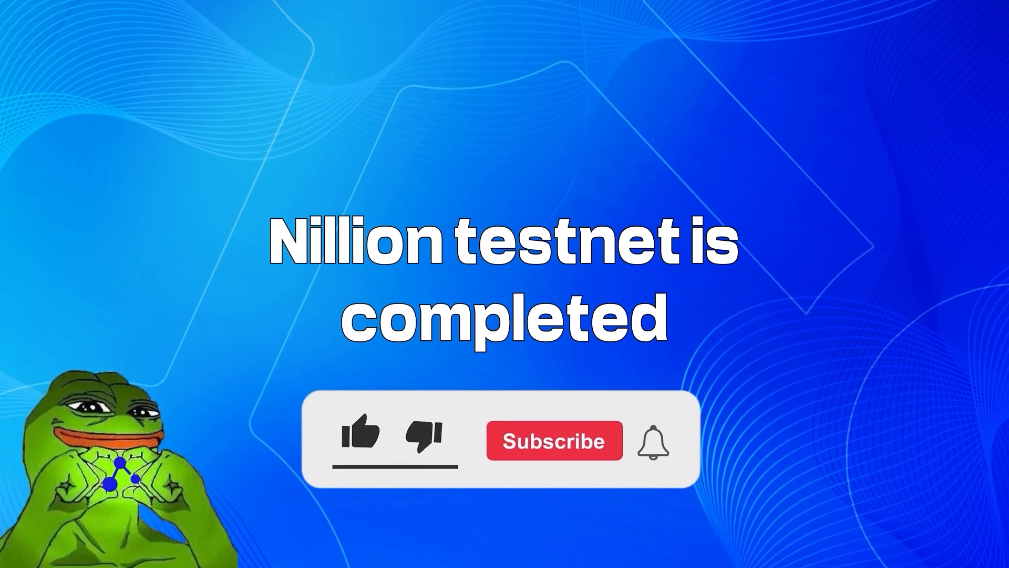
left_click(359, 444)
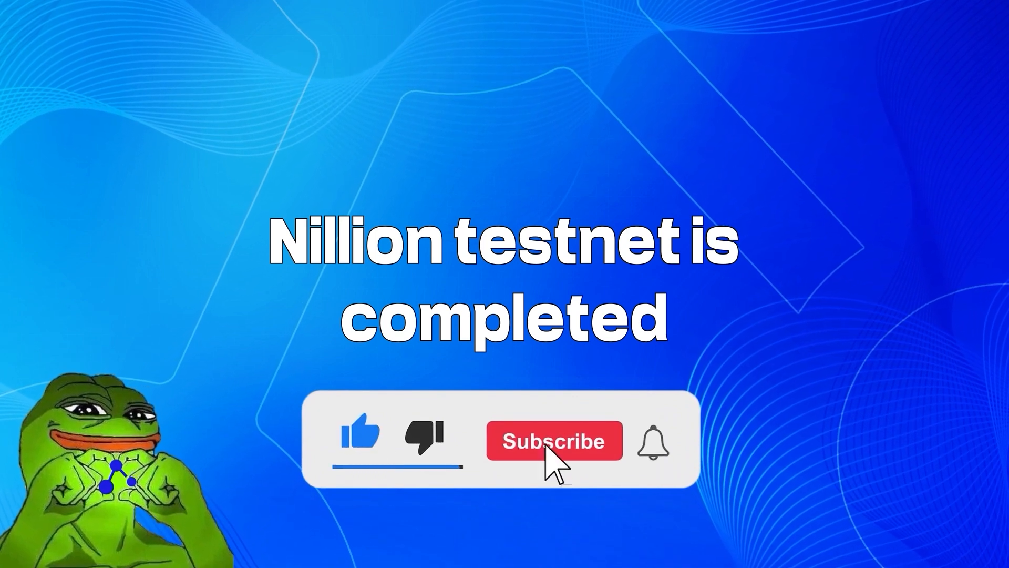
left_click(556, 441)
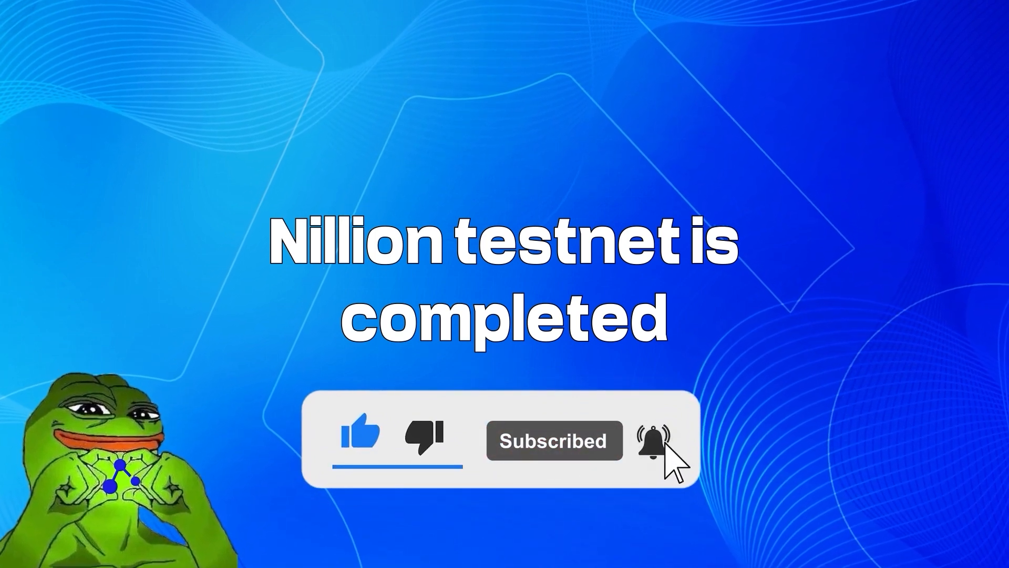